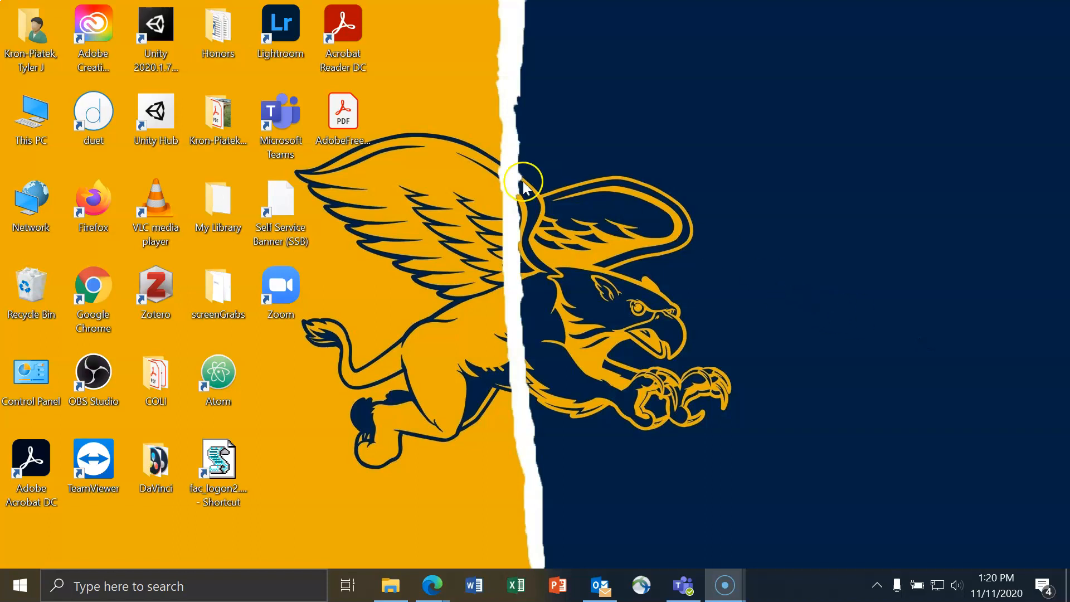
mouse_move(433, 128)
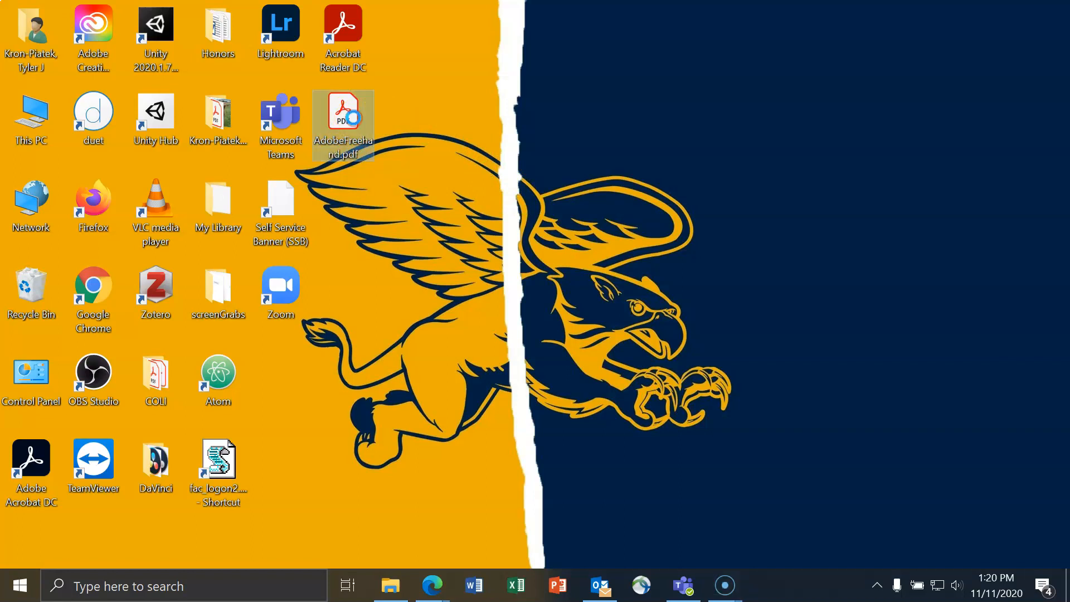
Open AdobeFreehand.pdf from the desktop with Adobe Acrobat Reader DC via Open with
right_click(343, 123)
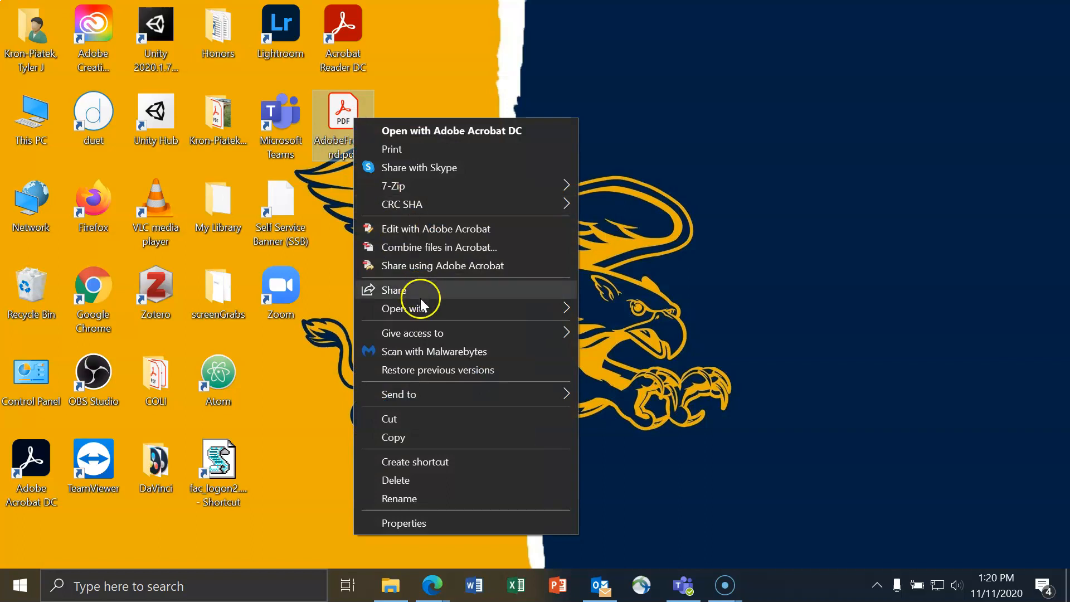
left_click(411, 308)
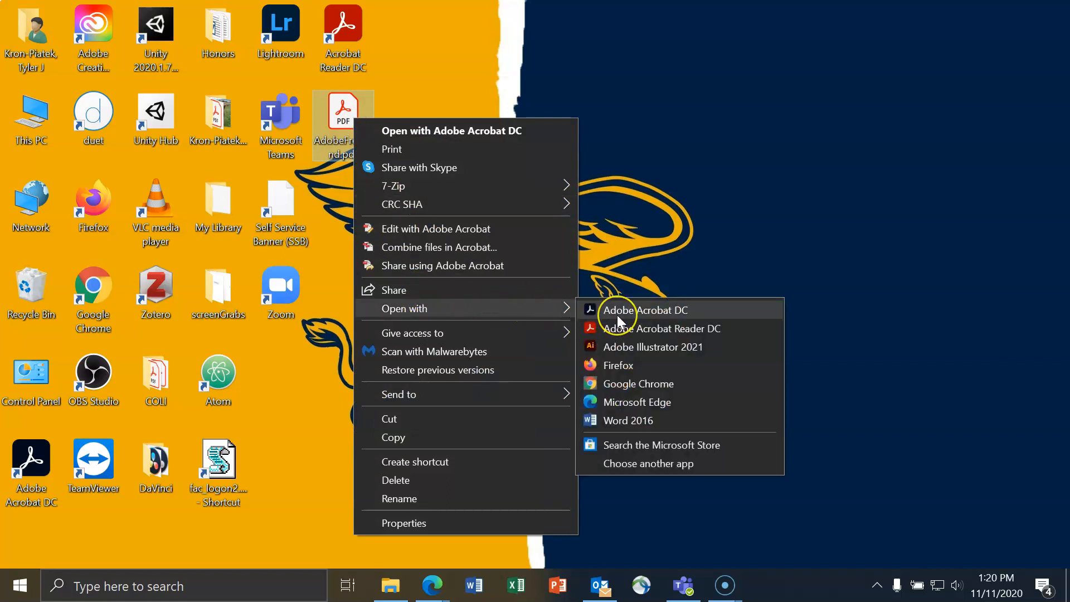
mouse_move(621, 320)
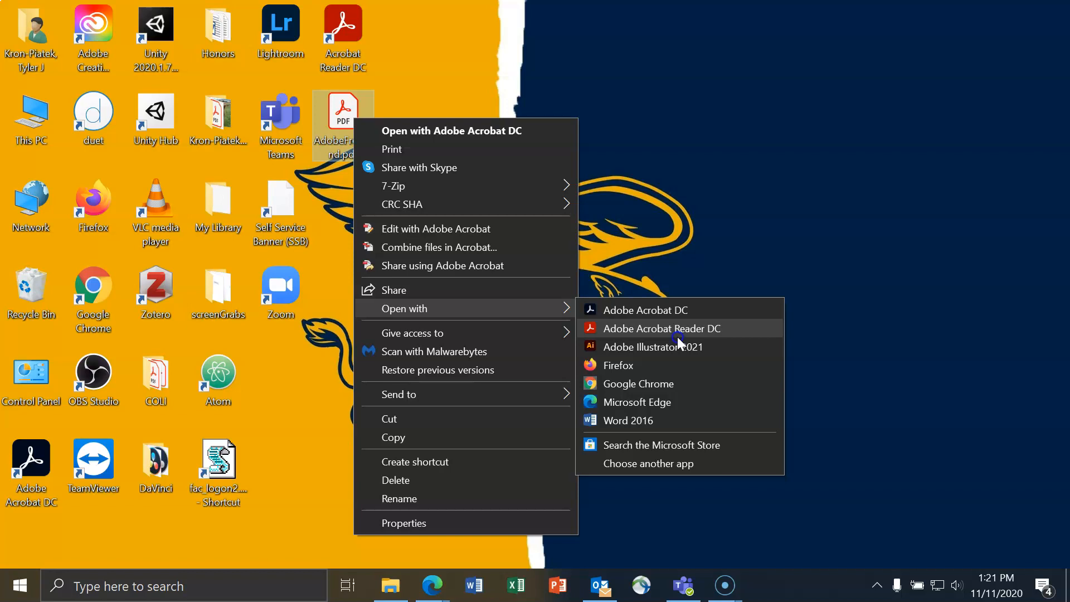
left_click(662, 328)
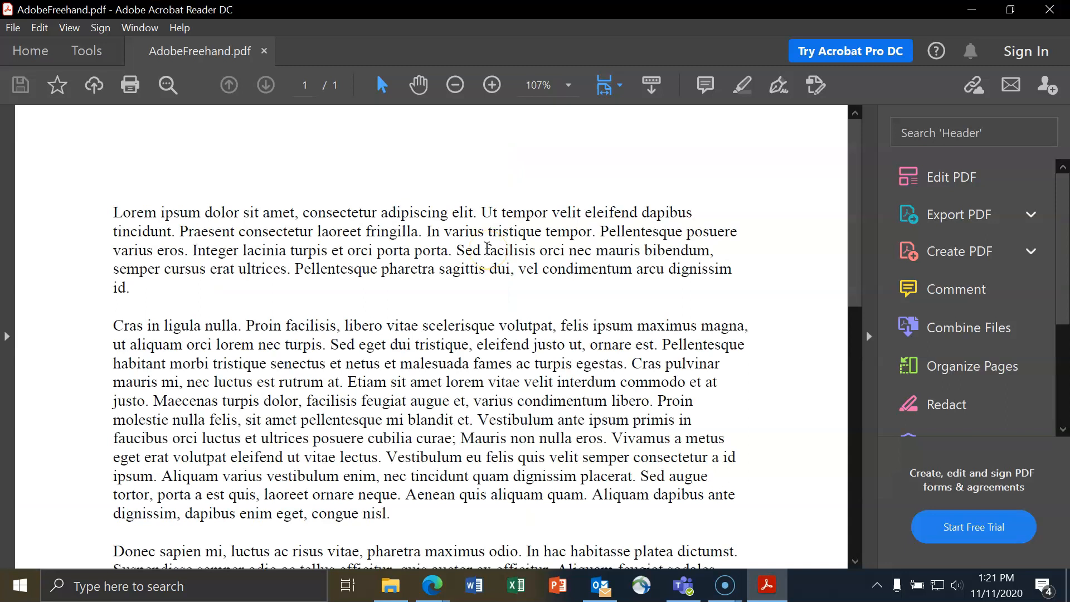
mouse_move(1063, 242)
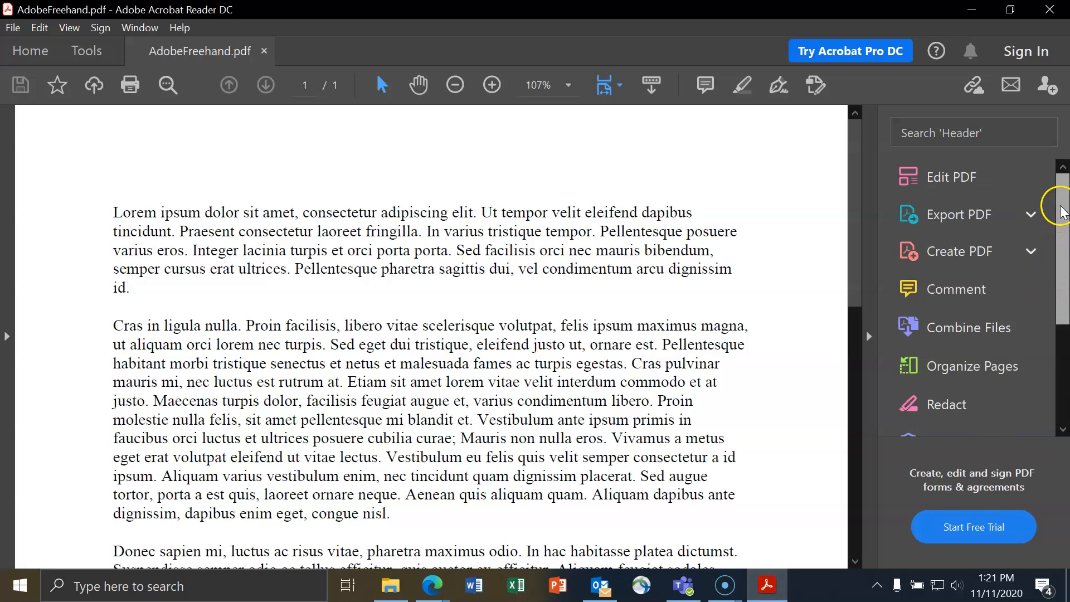
mouse_move(963, 250)
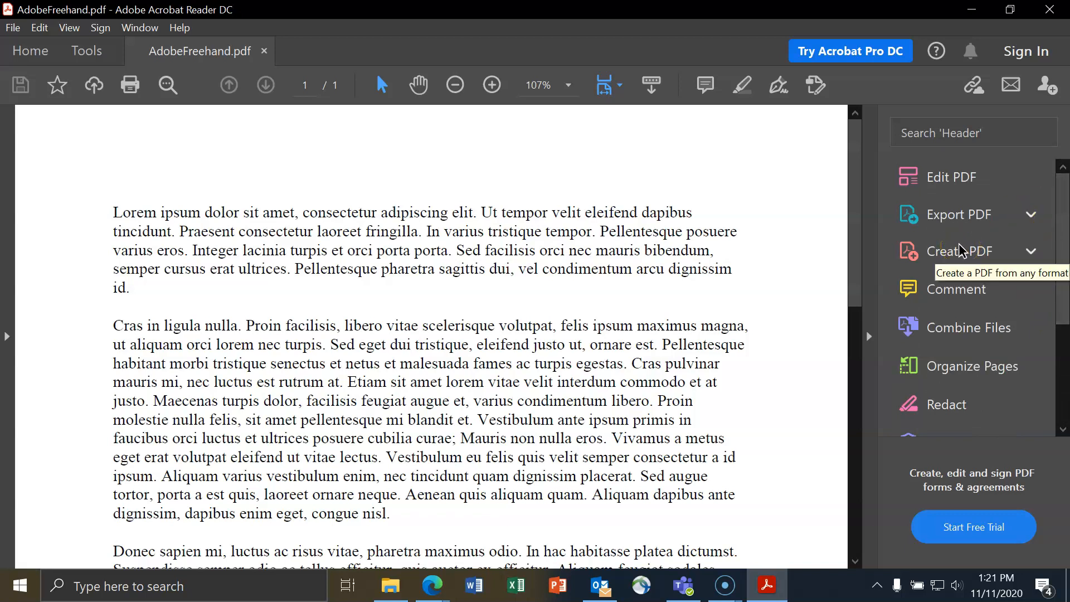
mouse_move(956, 290)
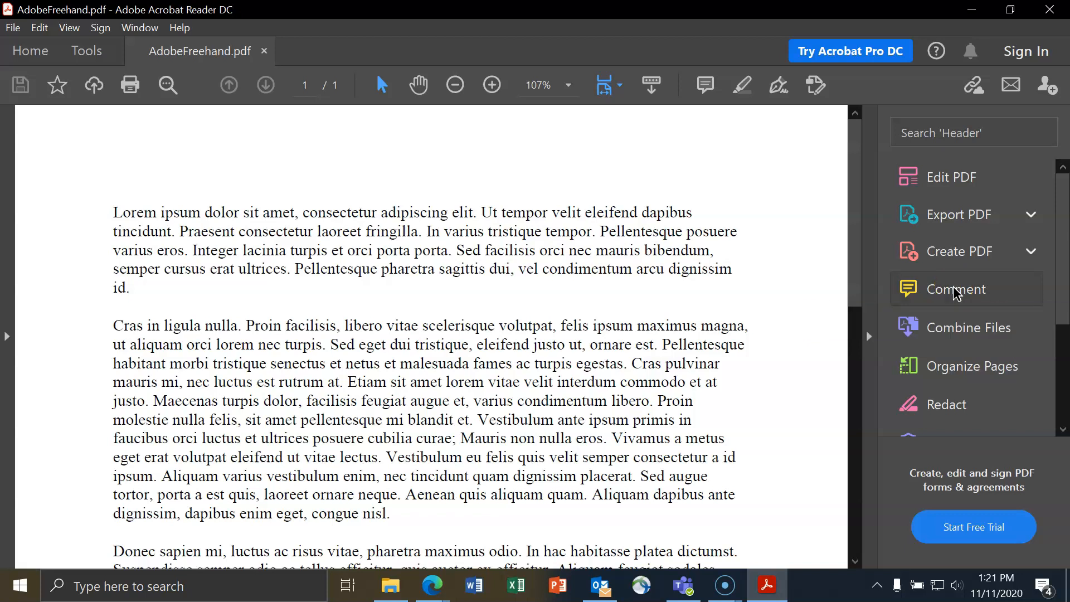
Show the Comment toolbar and collapse the comments side pane so the page fills the window
left_click(958, 289)
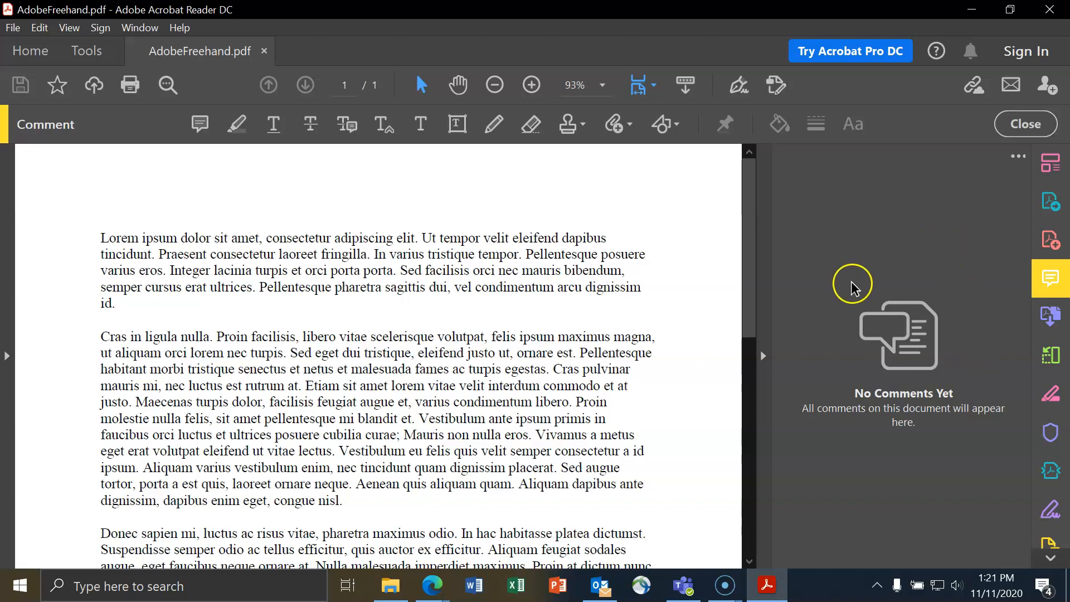
mouse_move(860, 411)
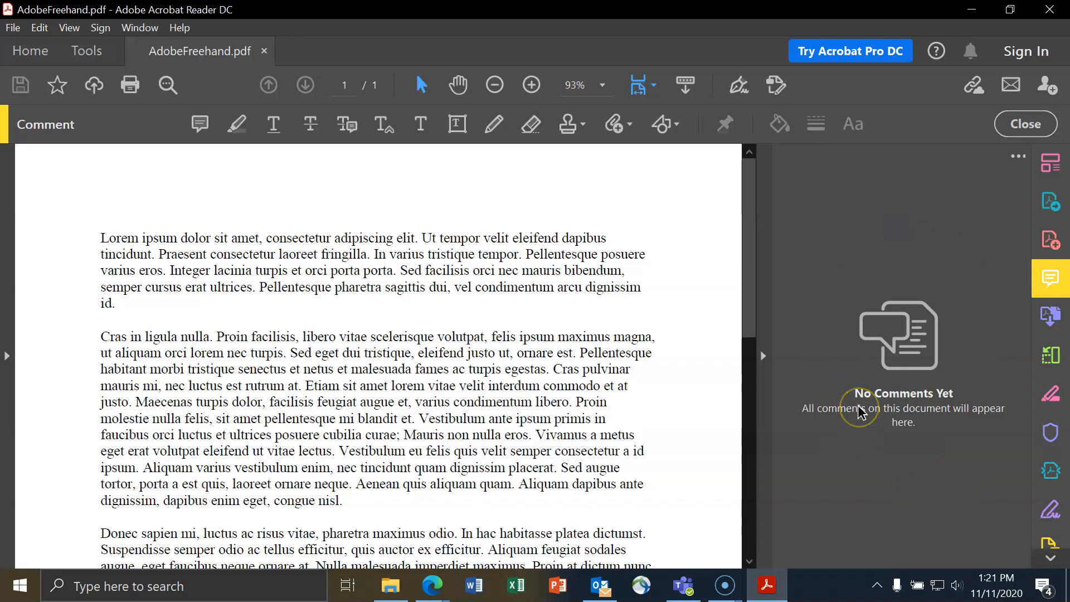
mouse_move(860, 413)
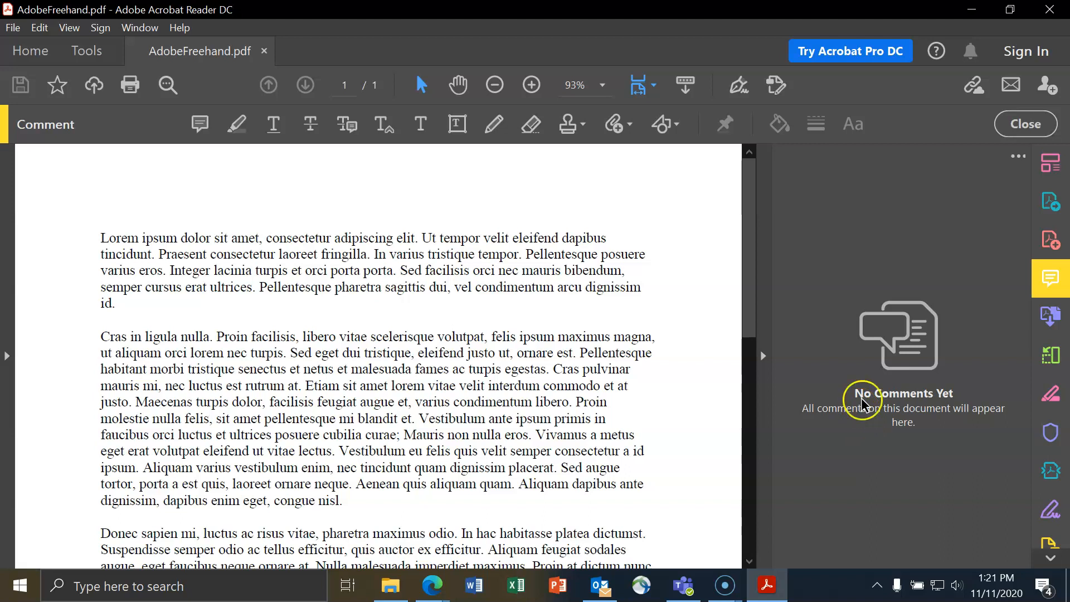
mouse_move(846, 355)
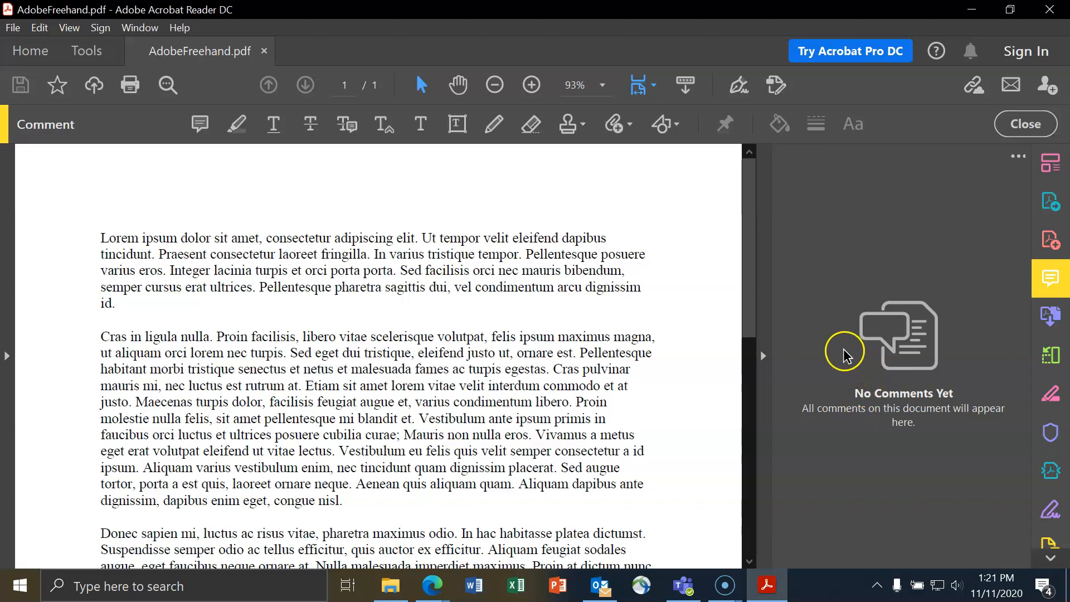
mouse_move(761, 358)
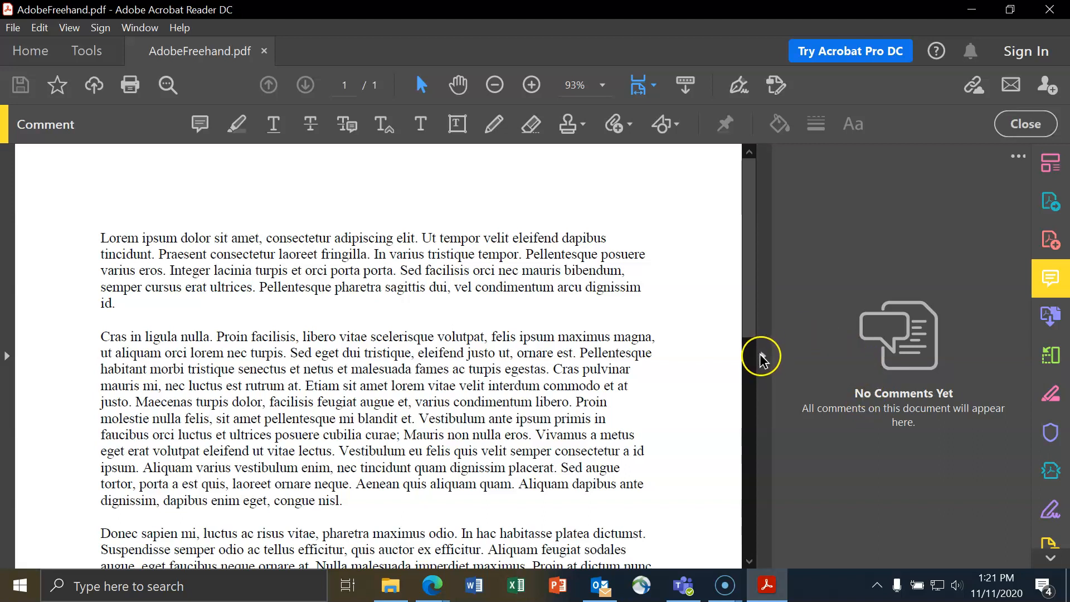
left_click(532, 84)
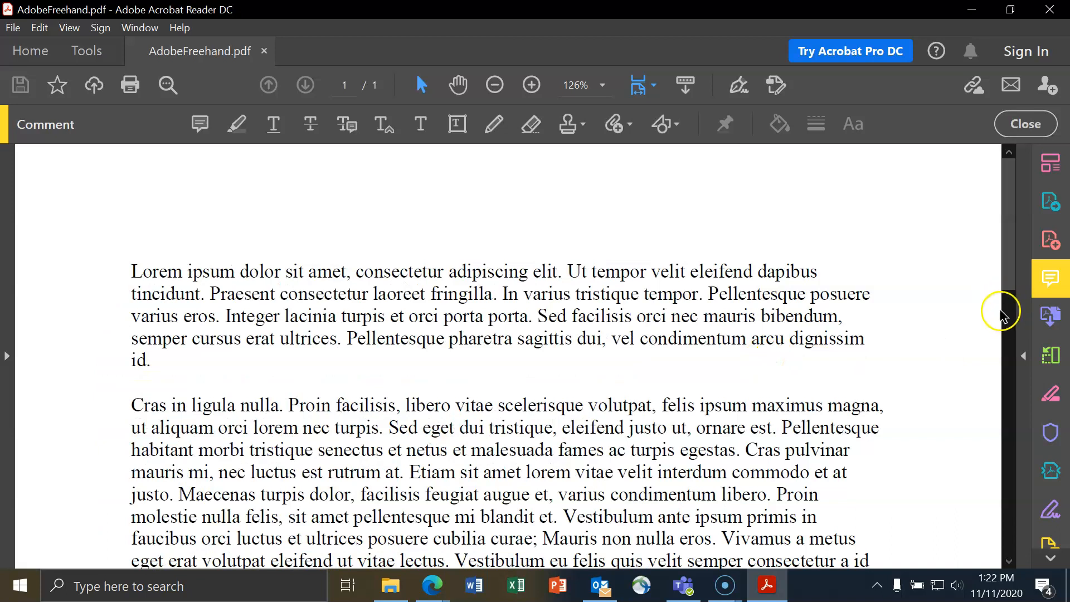
mouse_move(495, 353)
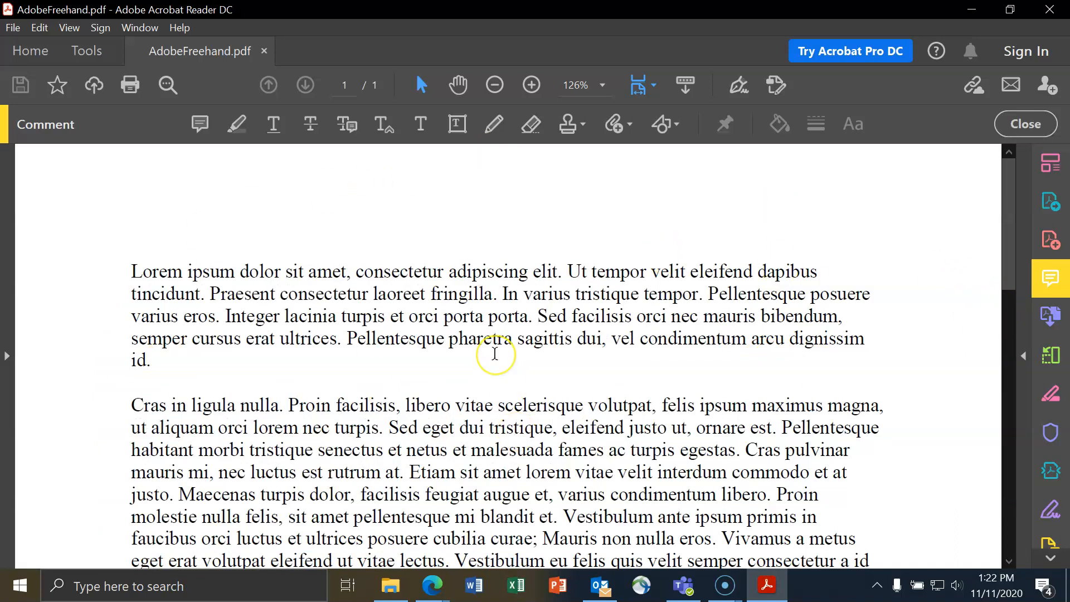
mouse_move(381, 159)
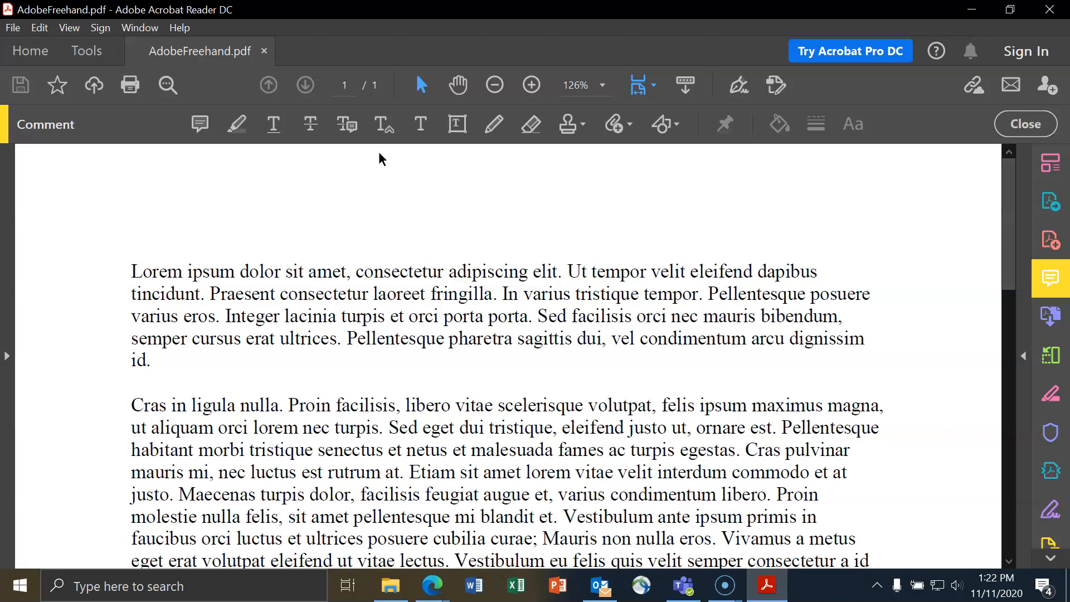
mouse_move(494, 124)
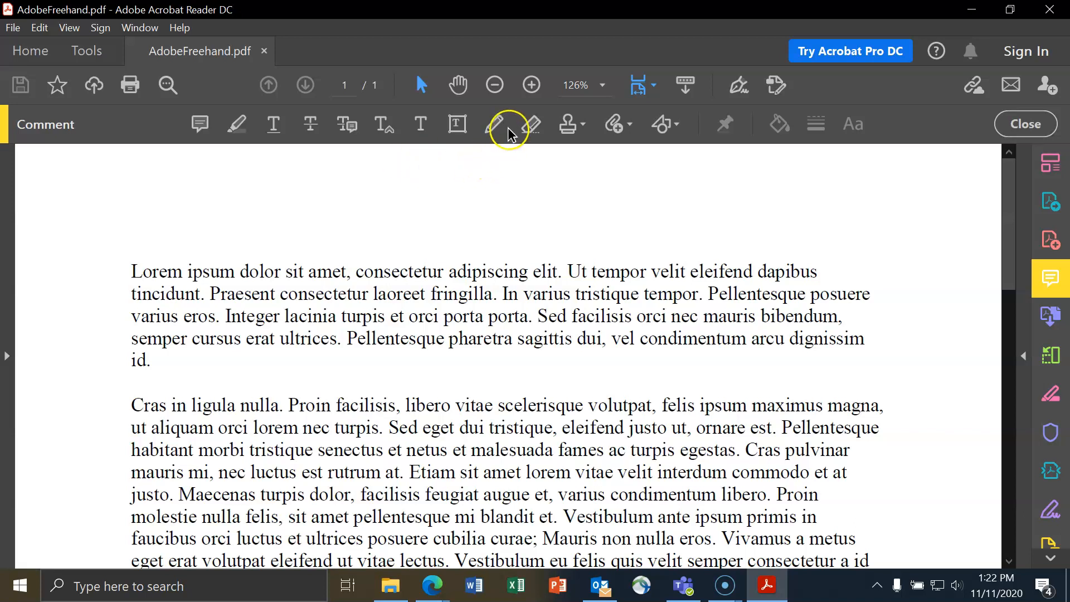
mouse_move(497, 124)
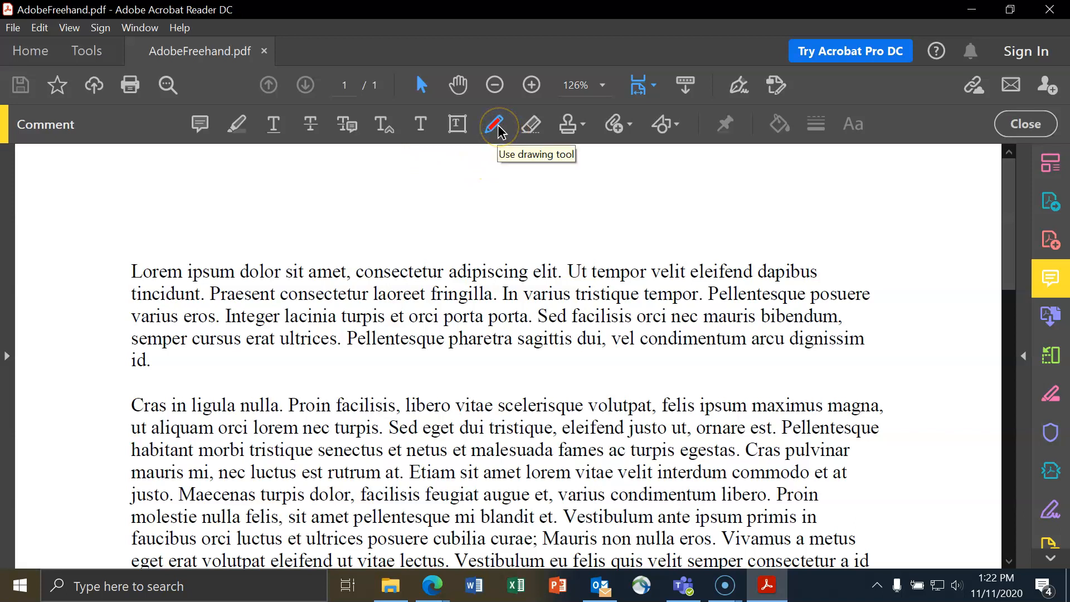
Select the Draw Free Form pencil and change its ink colour from red to blue
left_click(497, 124)
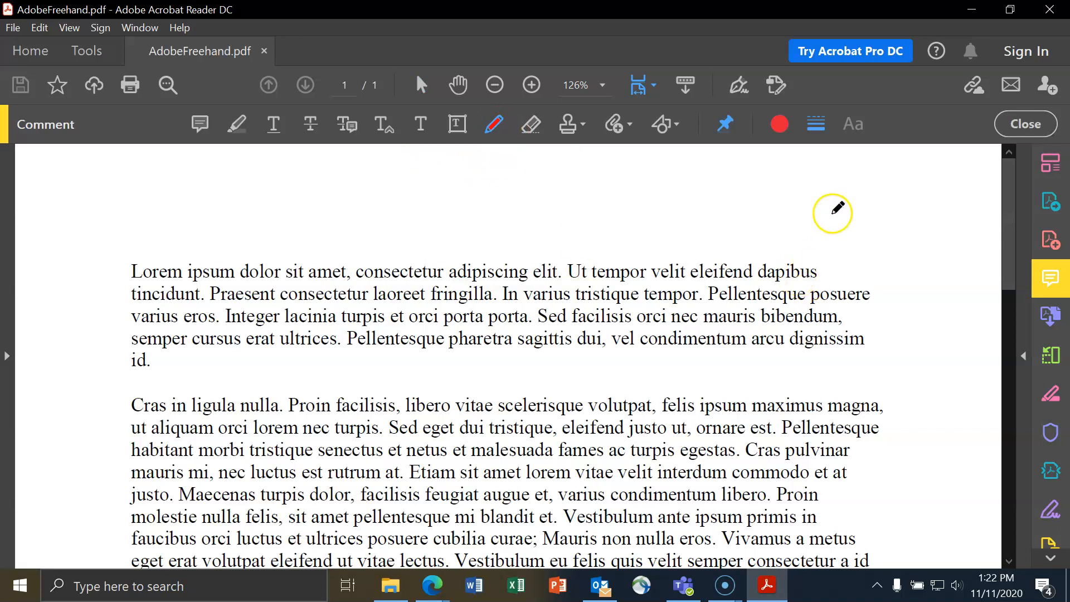
mouse_move(822, 108)
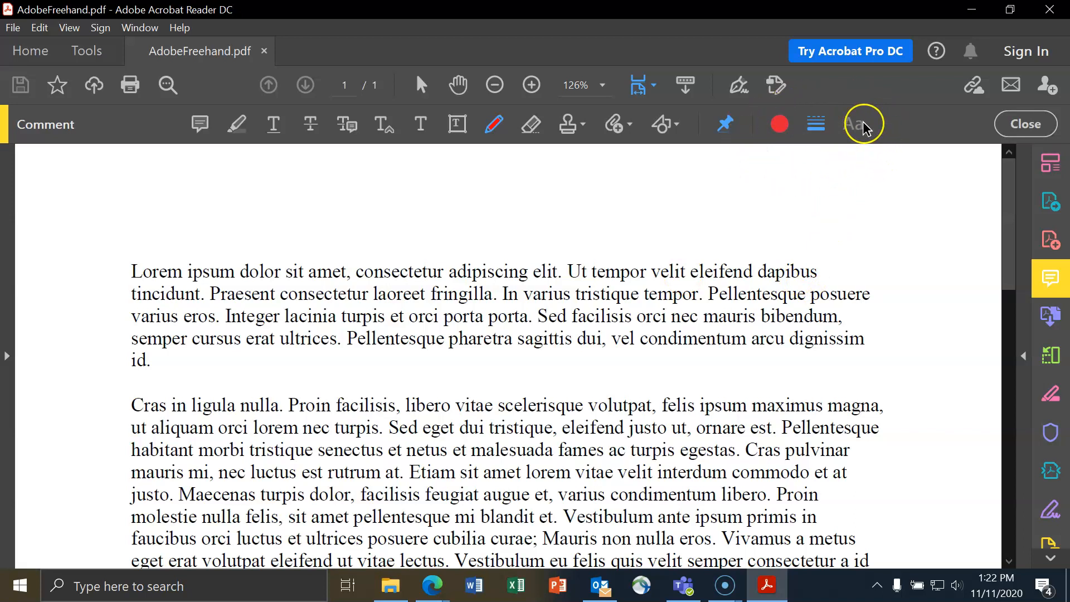
mouse_move(780, 124)
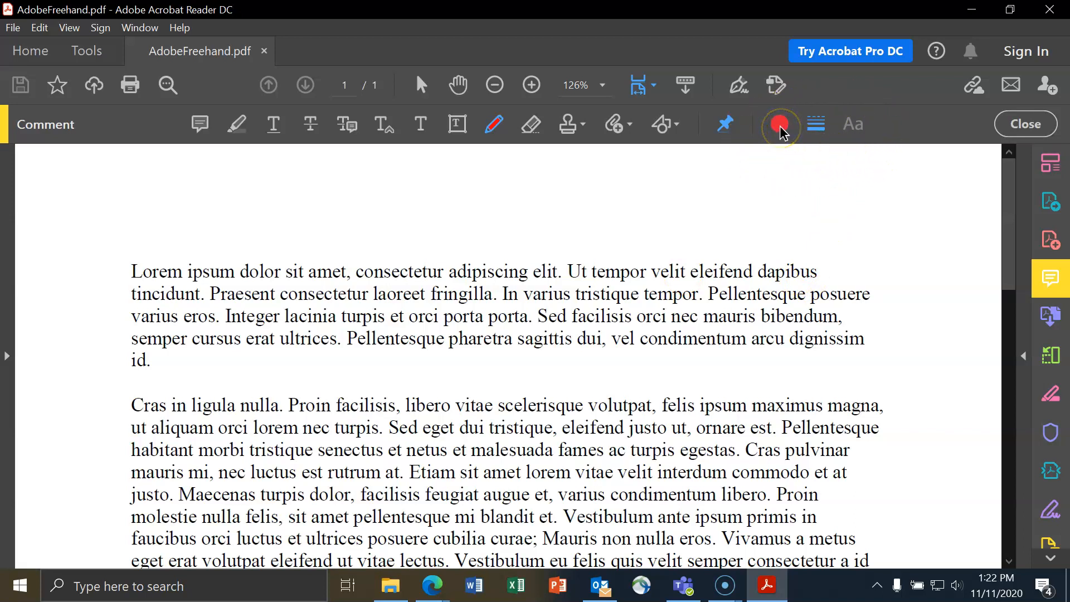
left_click(779, 124)
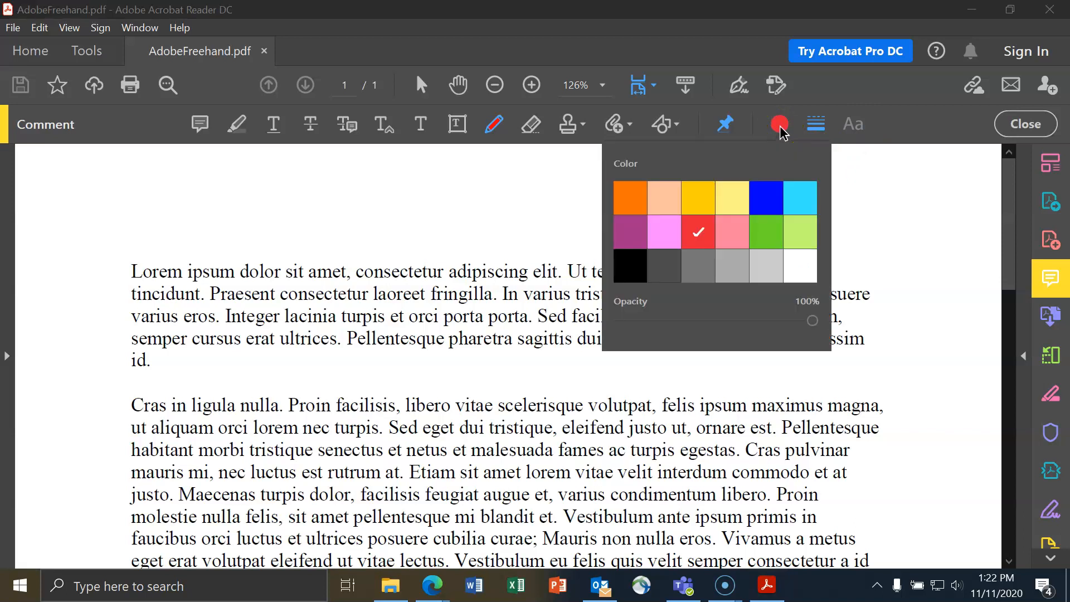
left_click(767, 199)
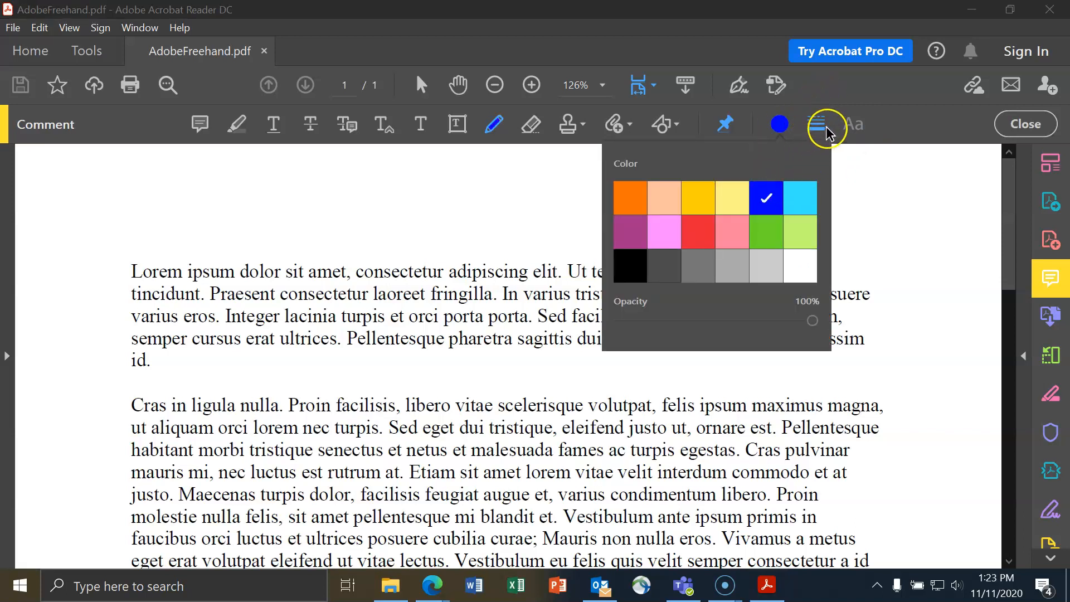
left_click(816, 124)
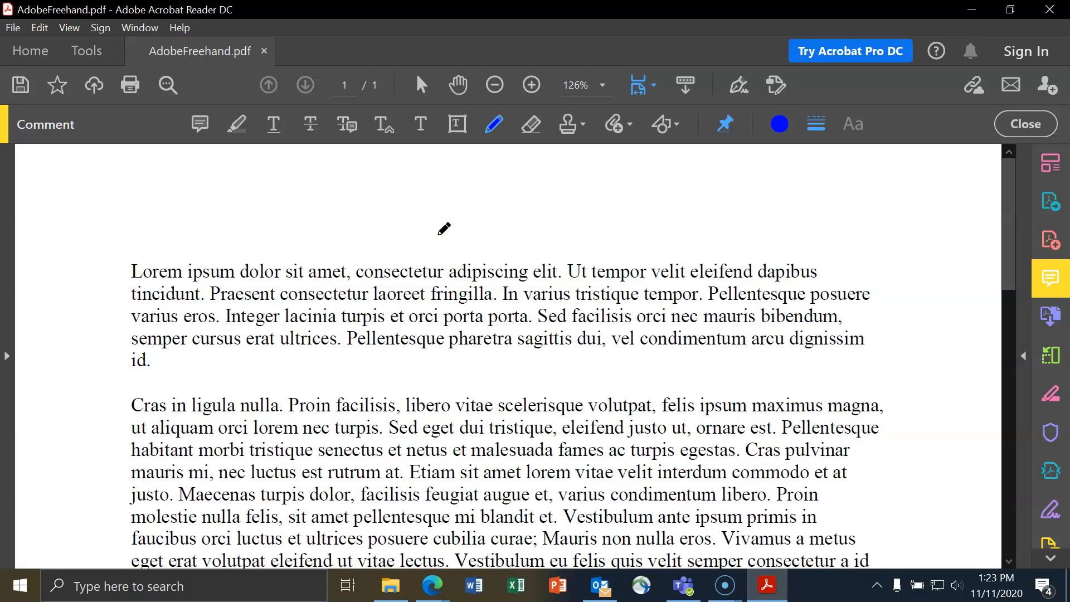
Scroll down to the blank space below the last paragraph for the H–O–H molecule sketch
scroll("down", 3)
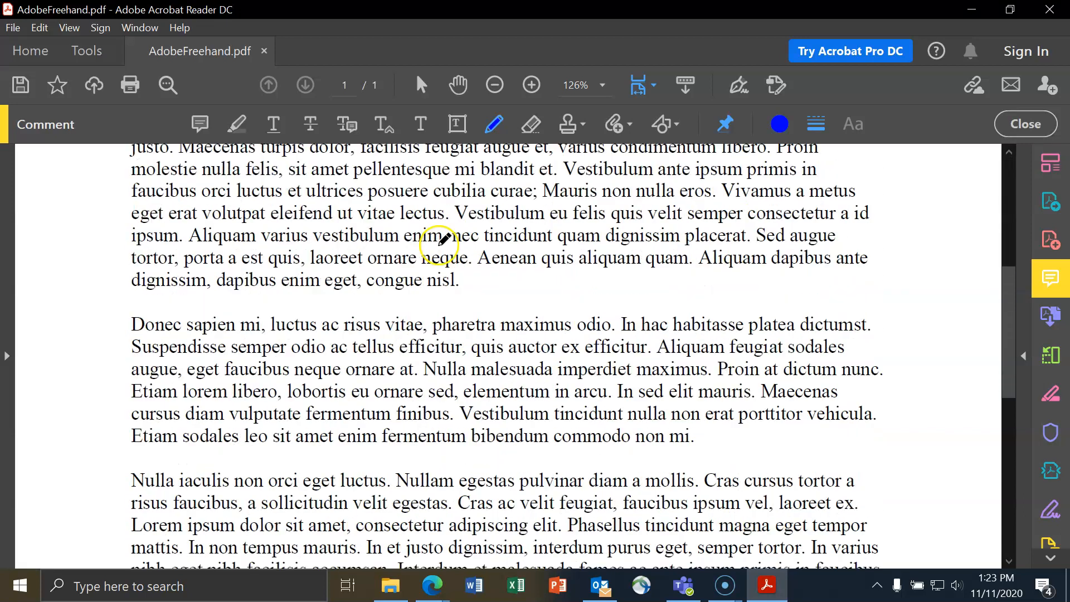
scroll("down", 3)
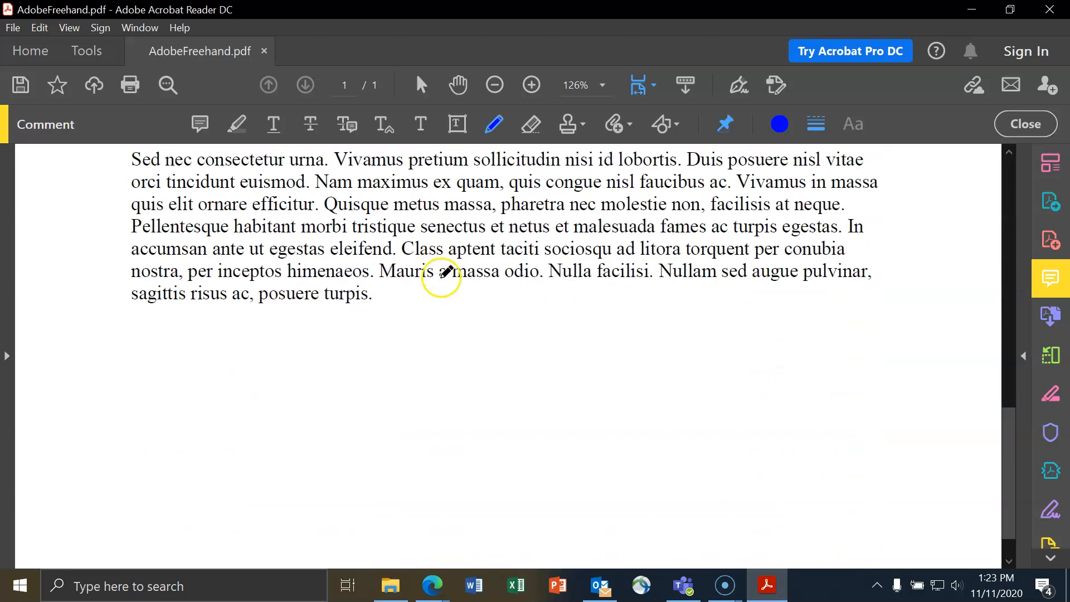
scroll("down", 3)
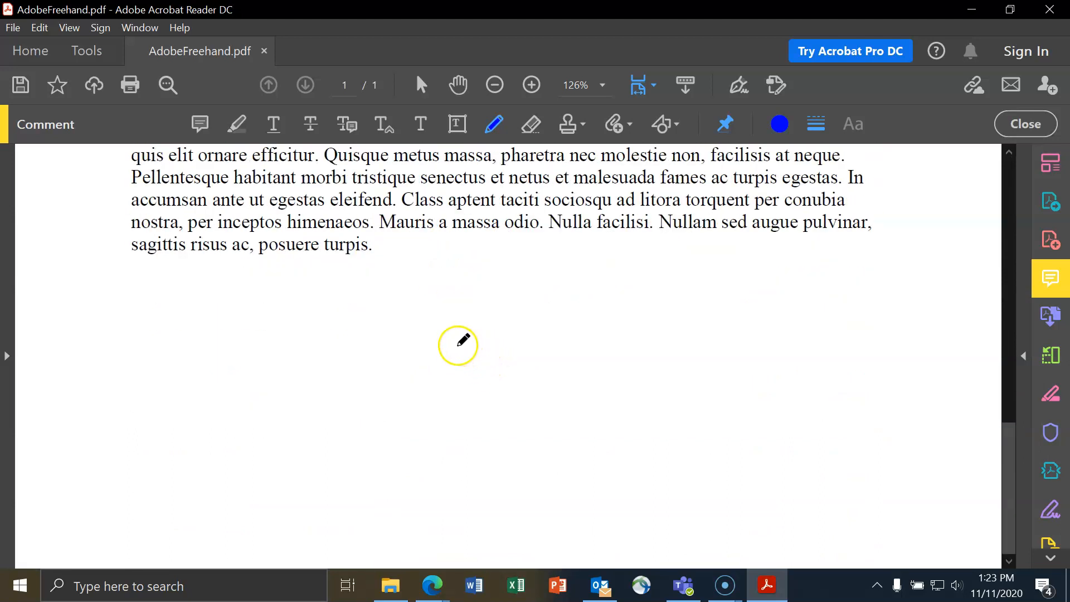
mouse_move(404, 309)
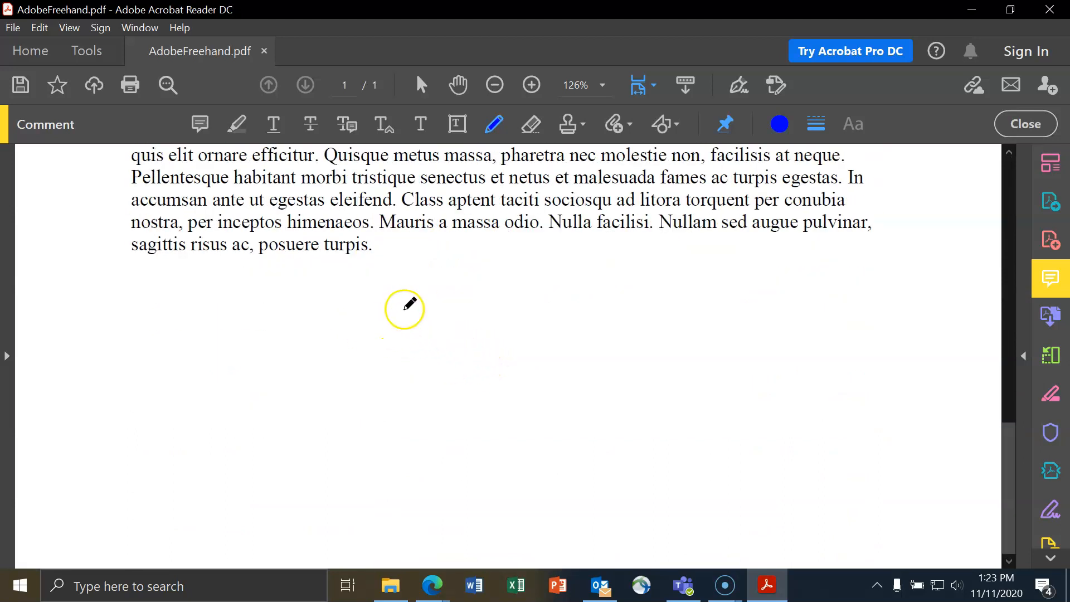
mouse_move(306, 302)
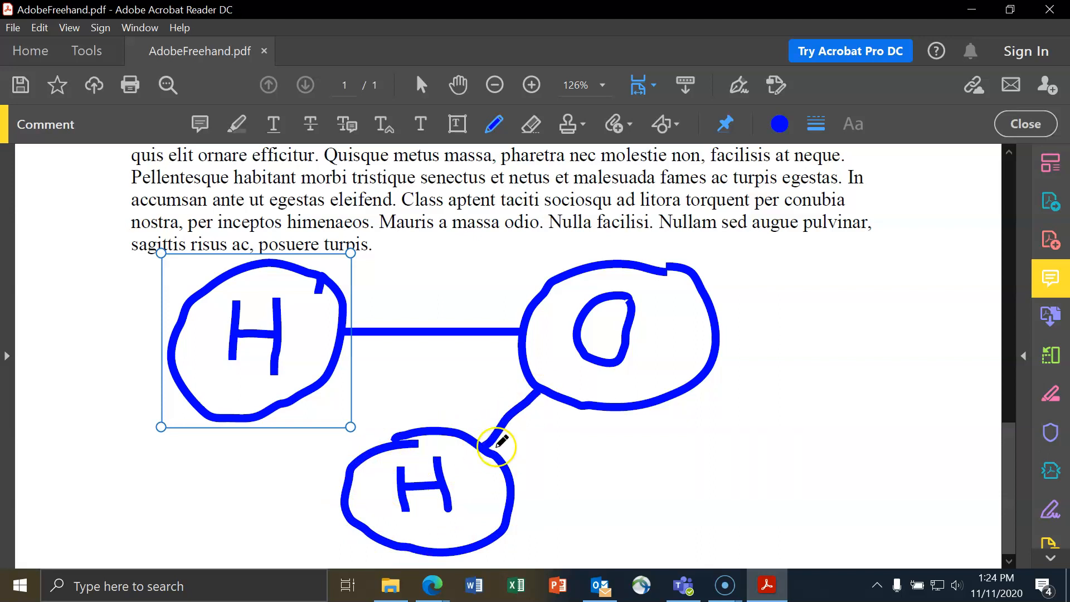
mouse_move(421, 85)
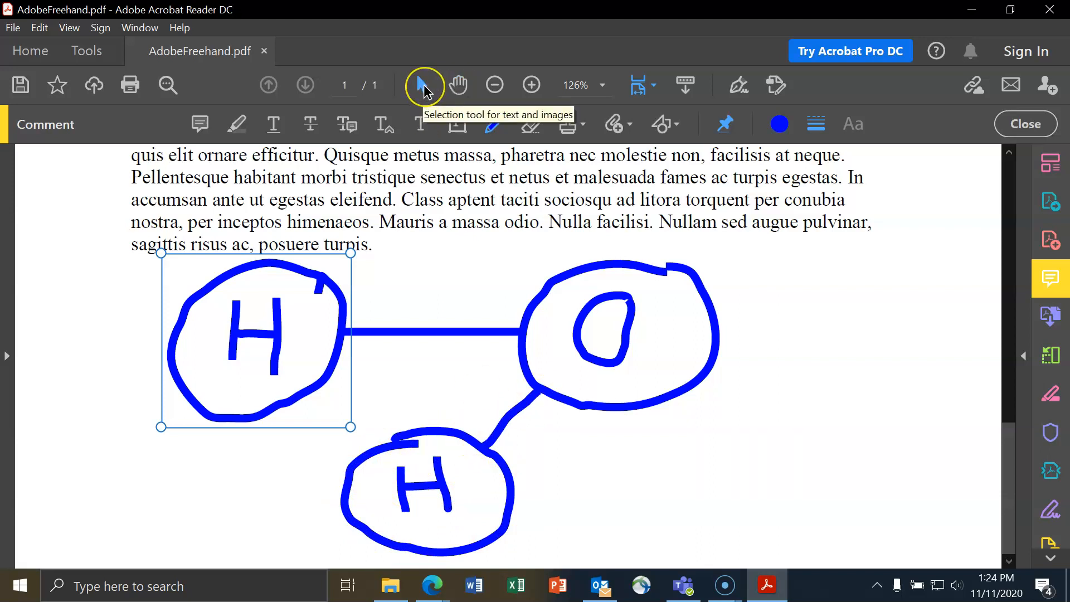
mouse_move(335, 320)
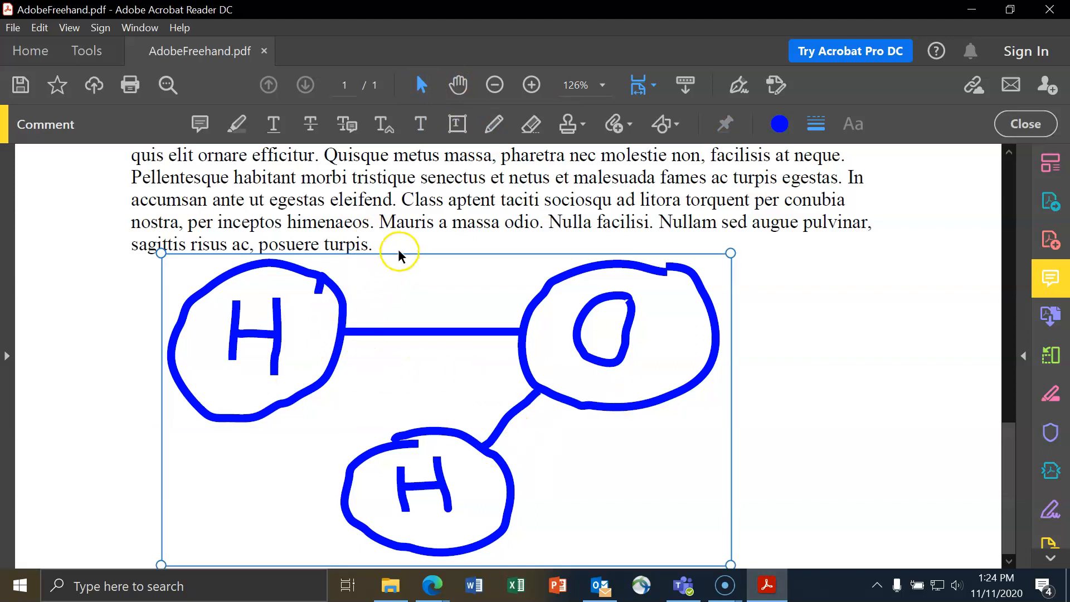
mouse_move(422, 263)
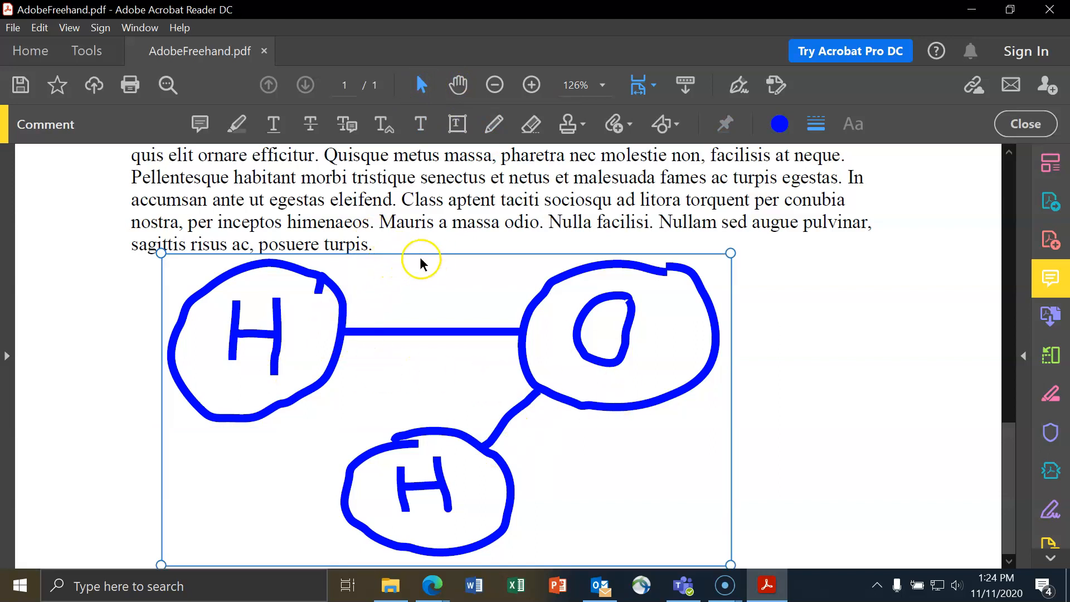
mouse_move(518, 256)
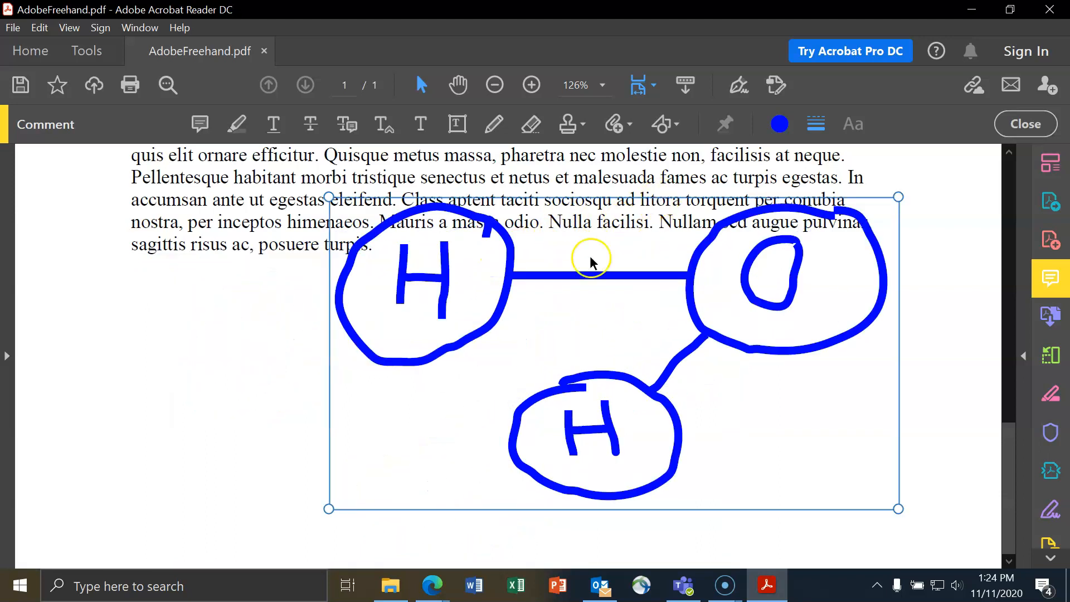
mouse_move(331, 198)
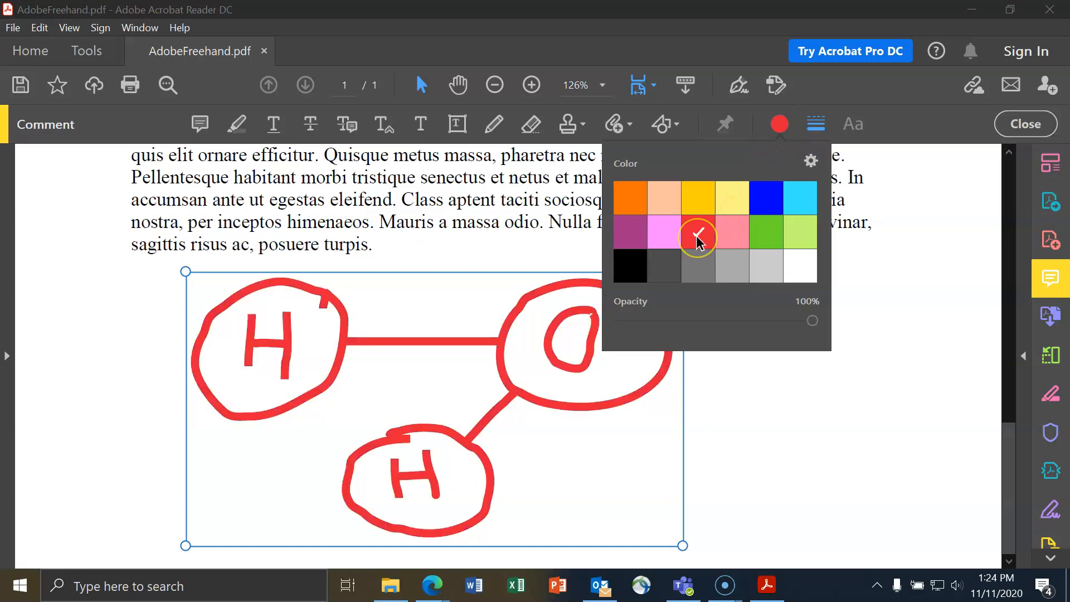
Recolour the selected molecule drawing red from the Comment toolbar colour picker
left_click(813, 124)
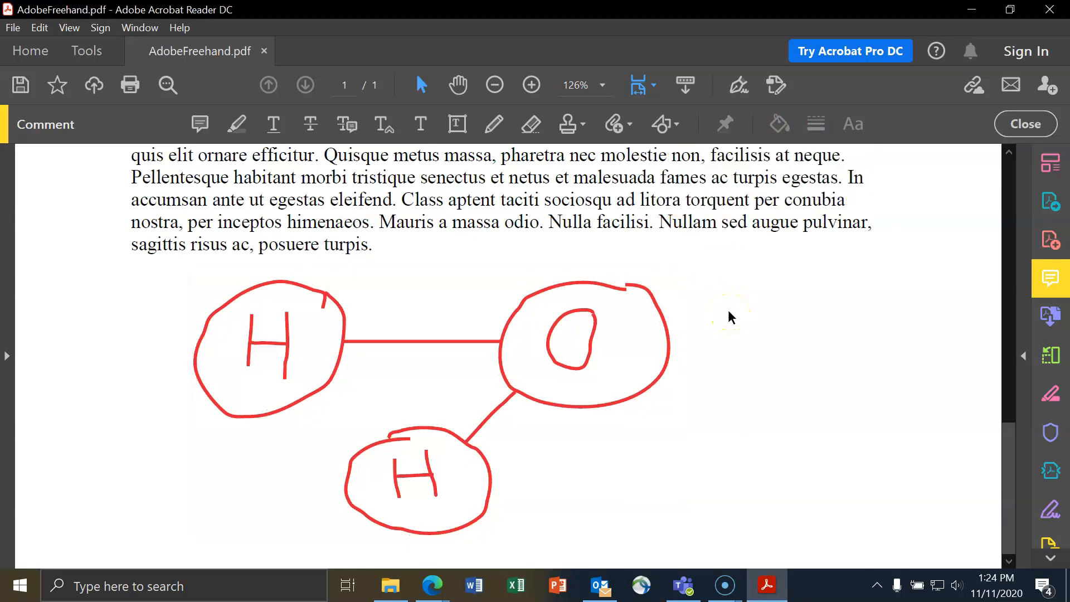
mouse_move(714, 323)
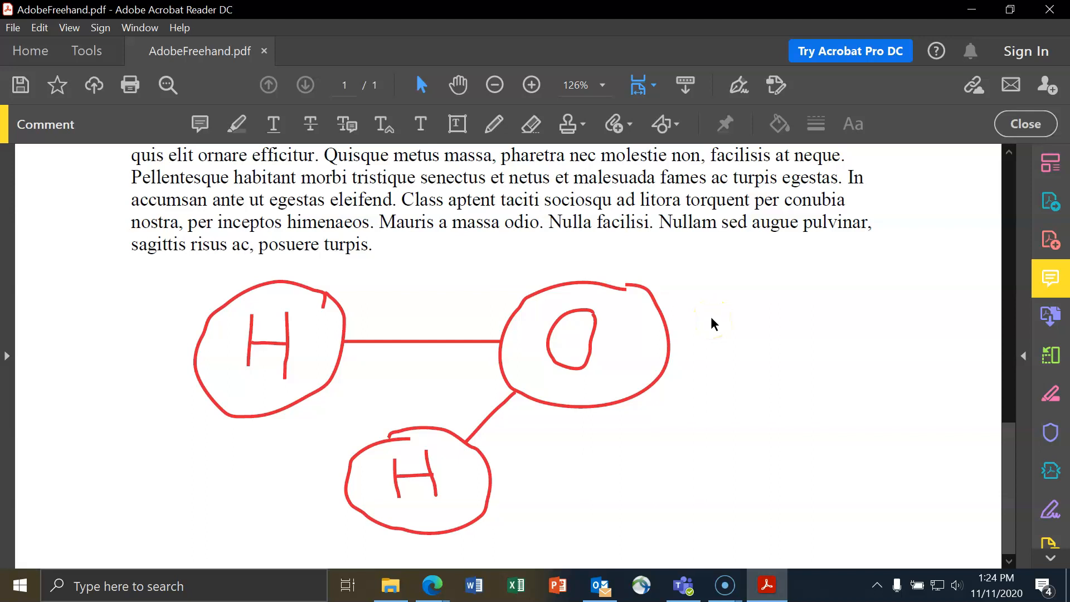